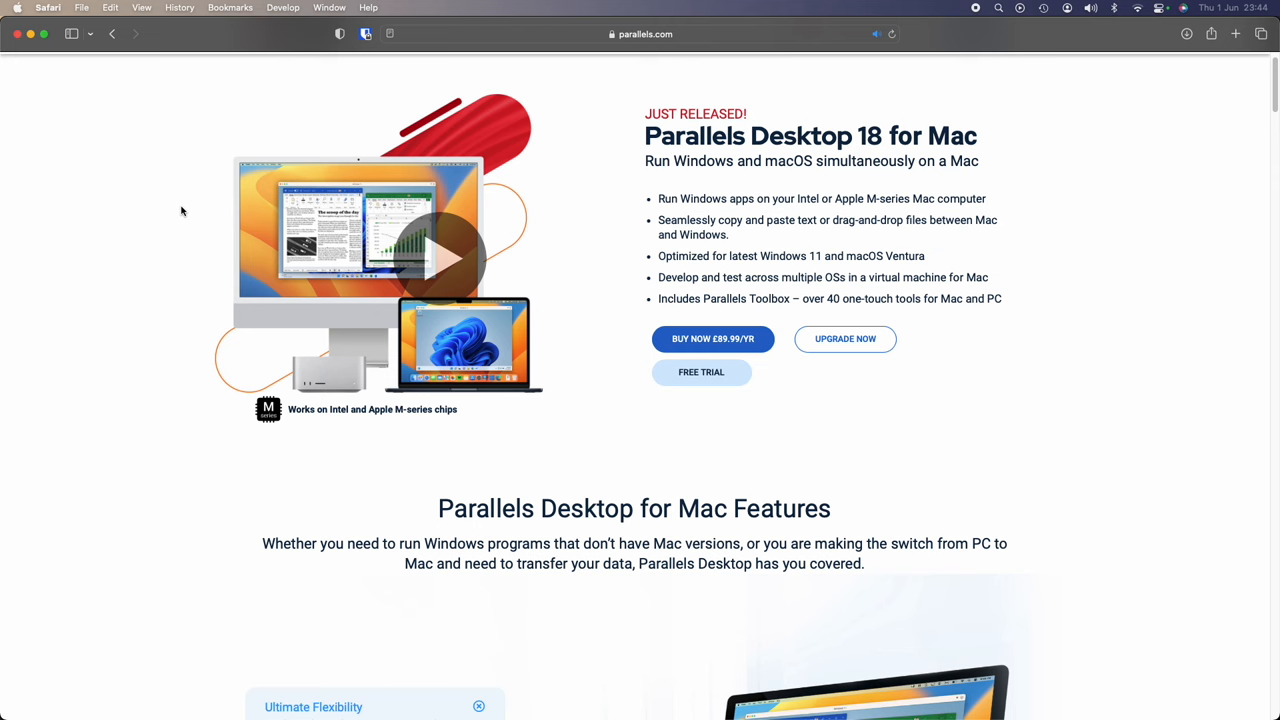
{"action": "scroll", "scroll_direction": "down", "scroll_amount": 3}
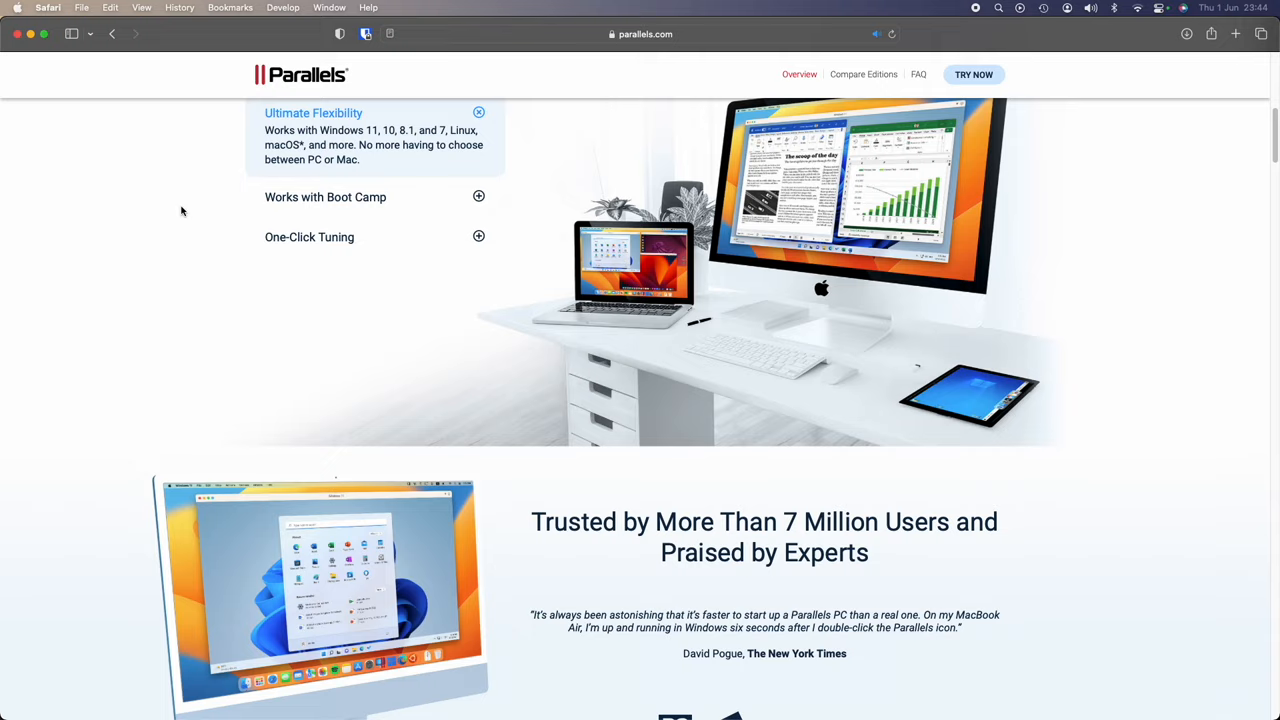